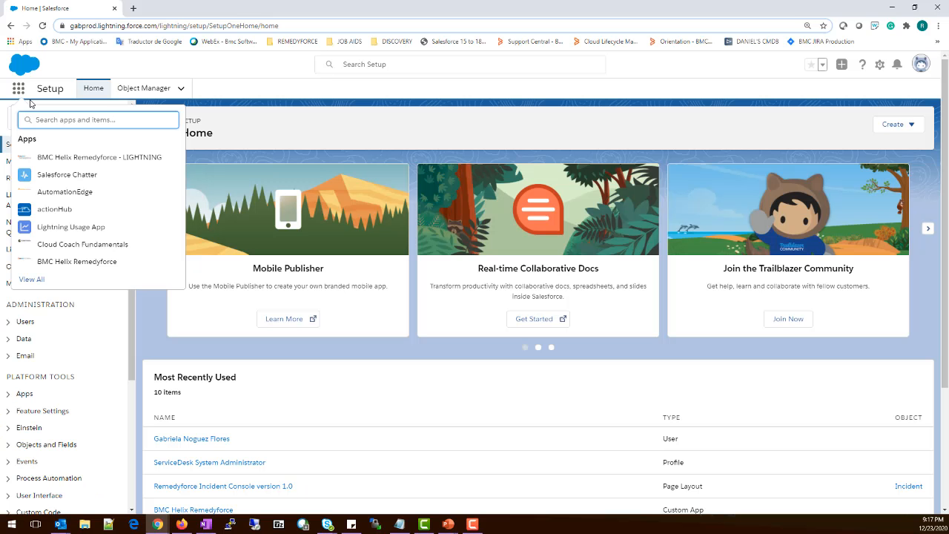
- Search the App Launcher for 'report' and open the Reports home
type("report")
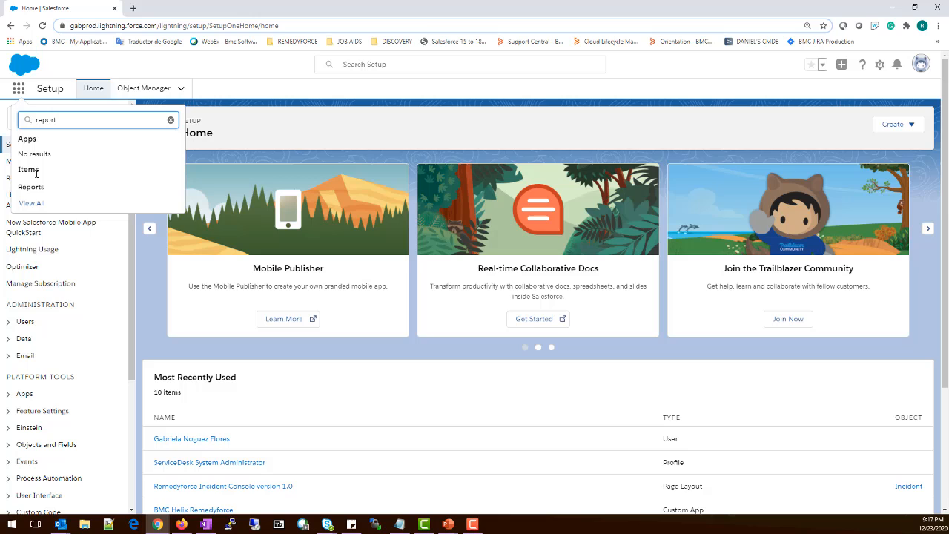
left_click(31, 187)
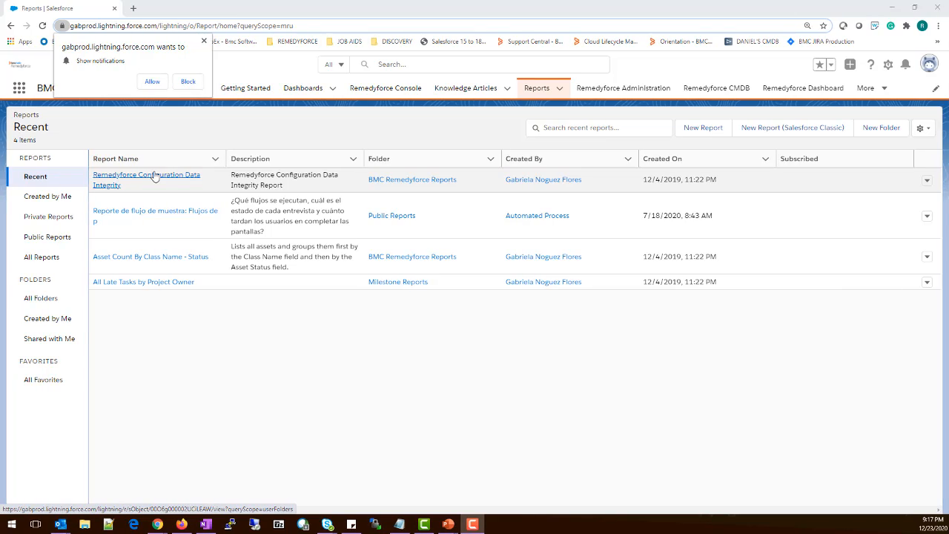
- Open the Remedyforce Configuration Data Integrity report from the Recent reports list
left_click(146, 180)
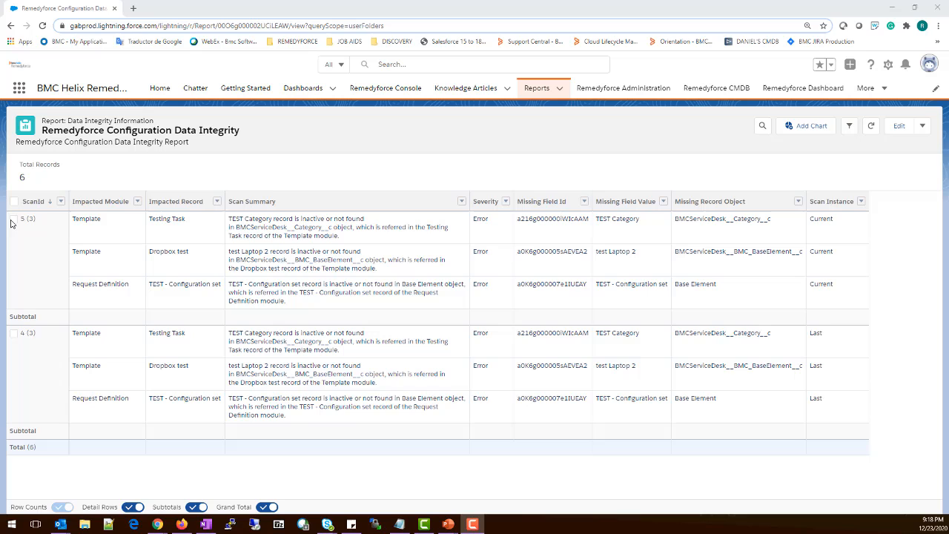
mouse_move(797, 208)
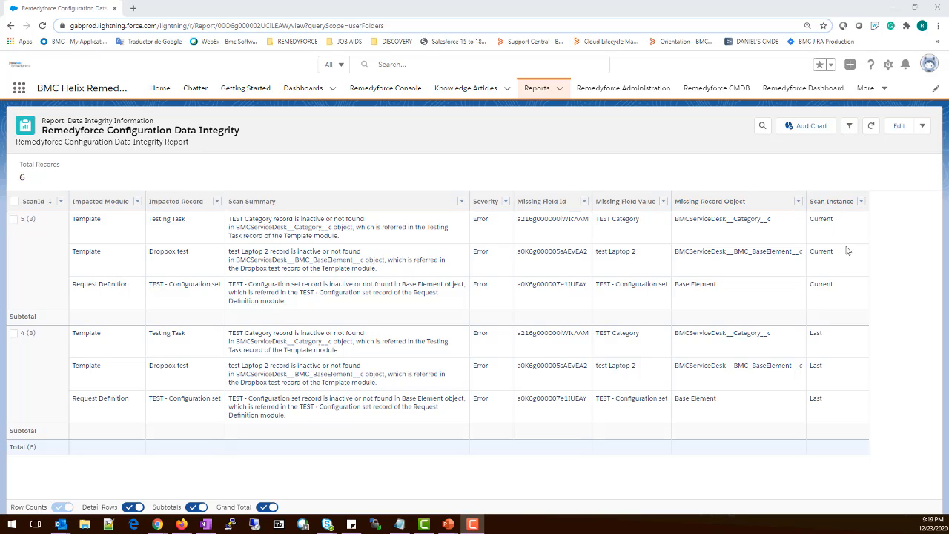
mouse_move(90, 228)
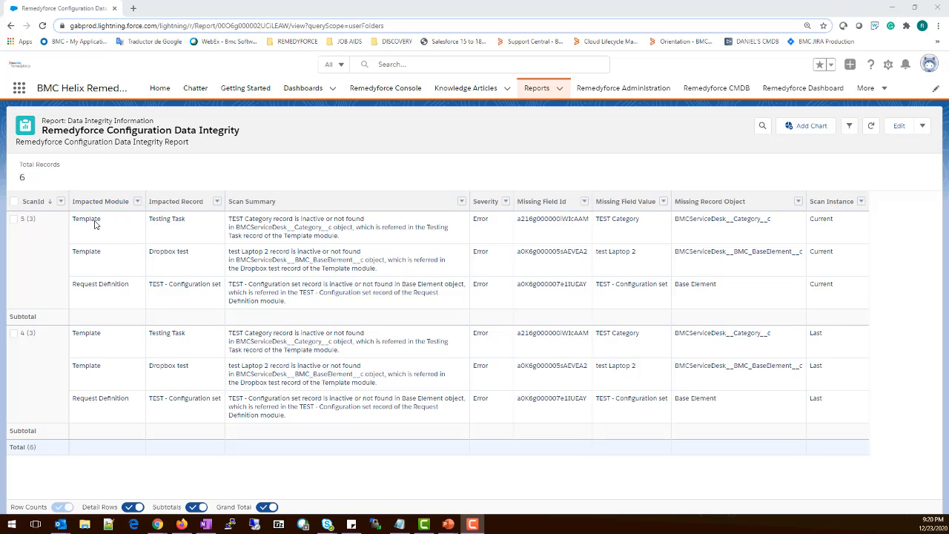
mouse_move(78, 262)
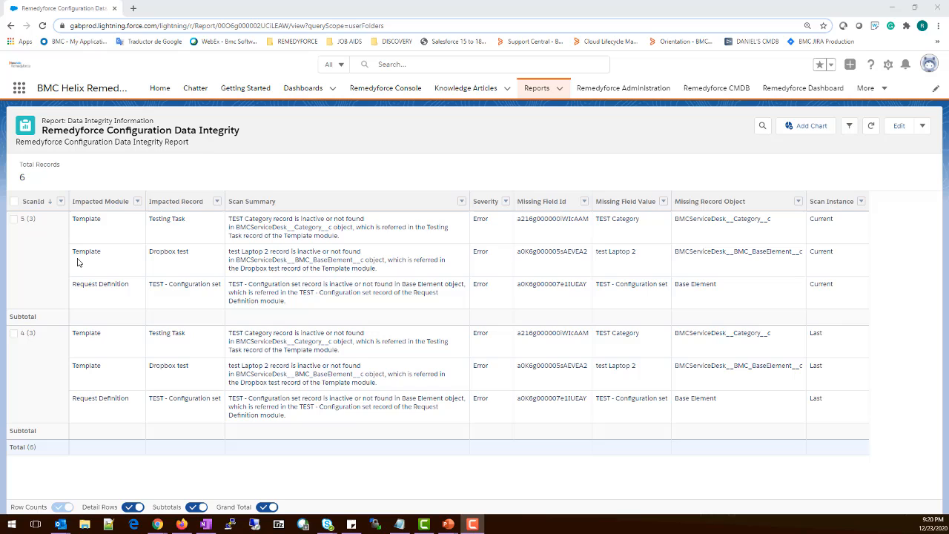
mouse_move(122, 287)
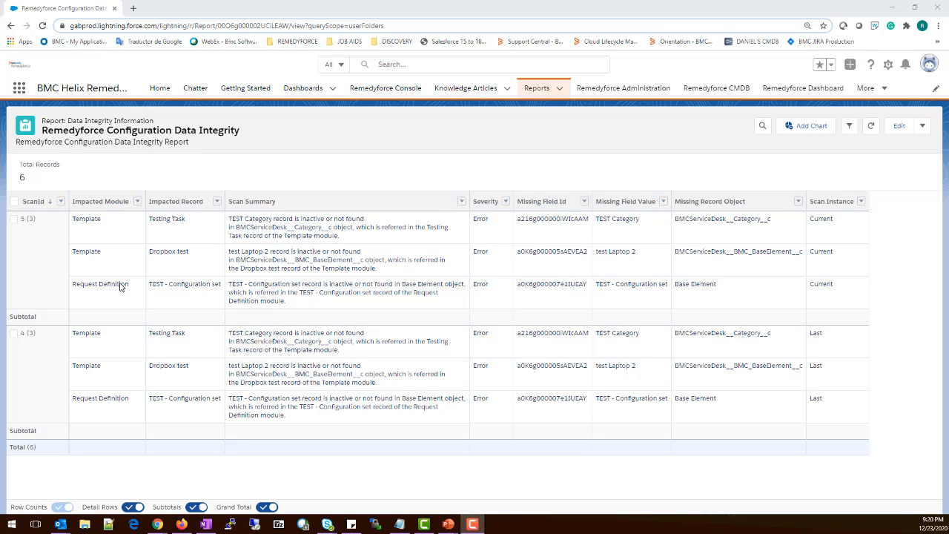
mouse_move(109, 272)
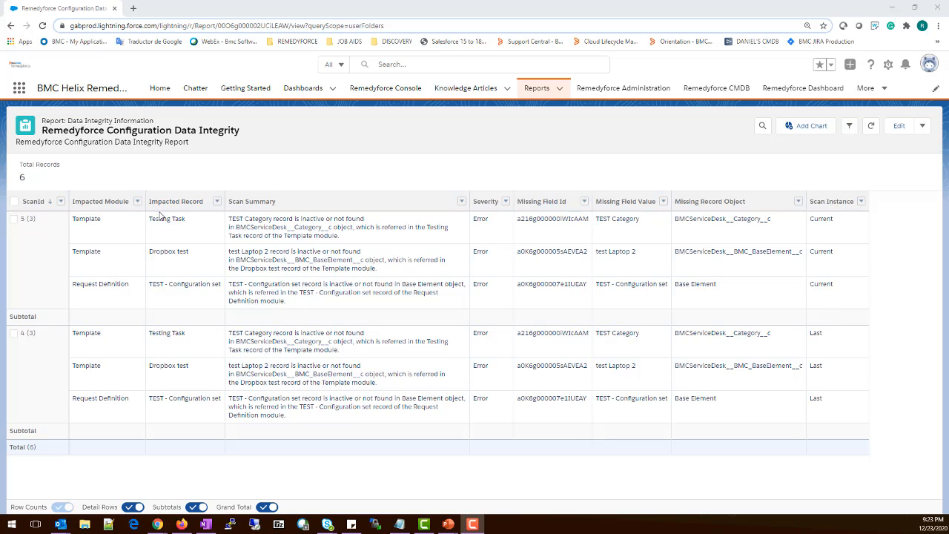
mouse_move(197, 227)
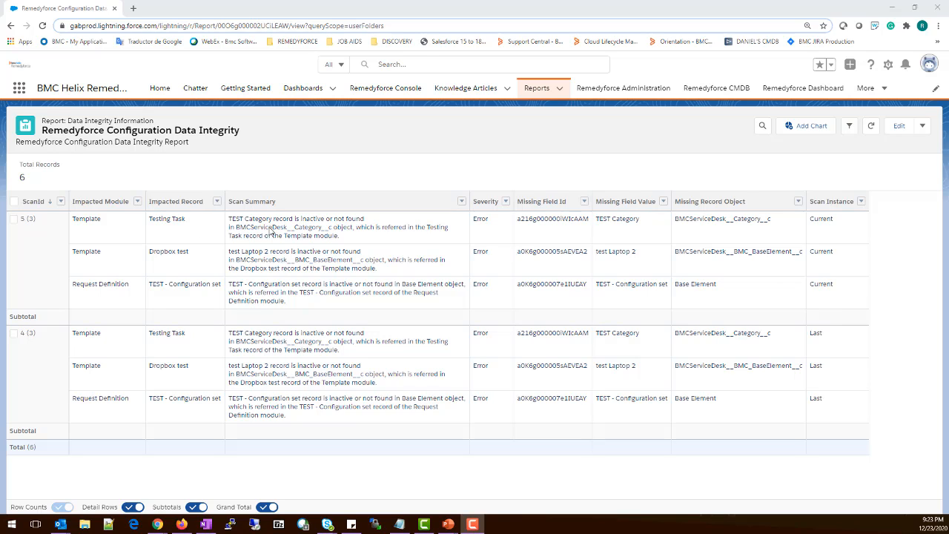
mouse_move(327, 227)
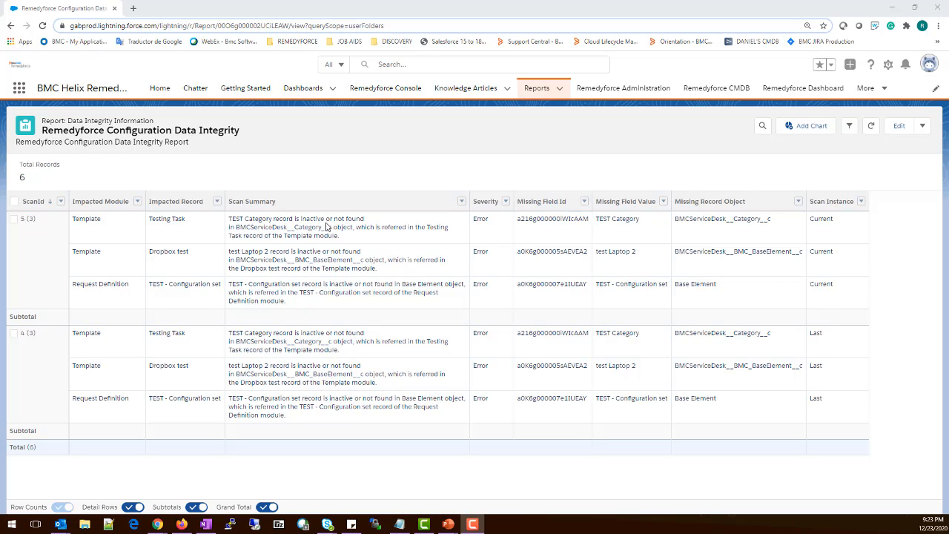
mouse_move(562, 228)
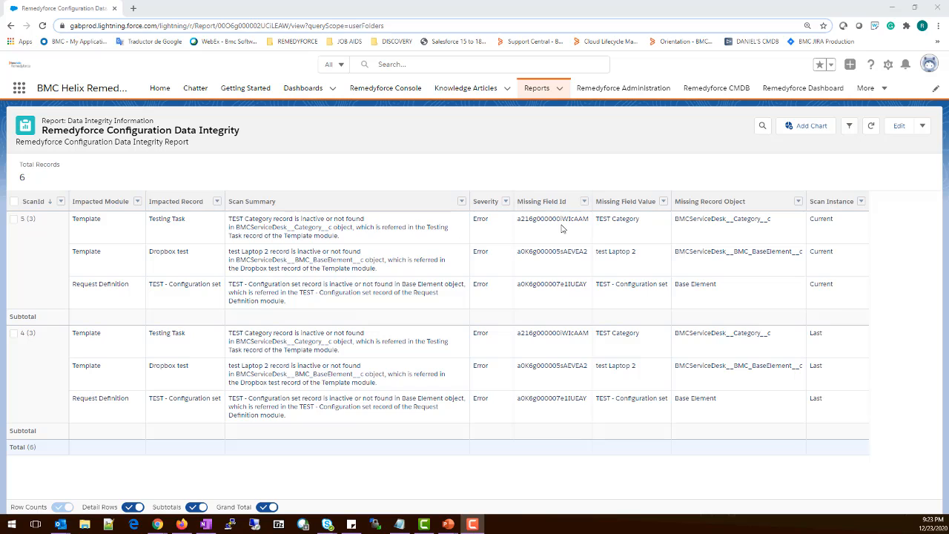
mouse_move(622, 223)
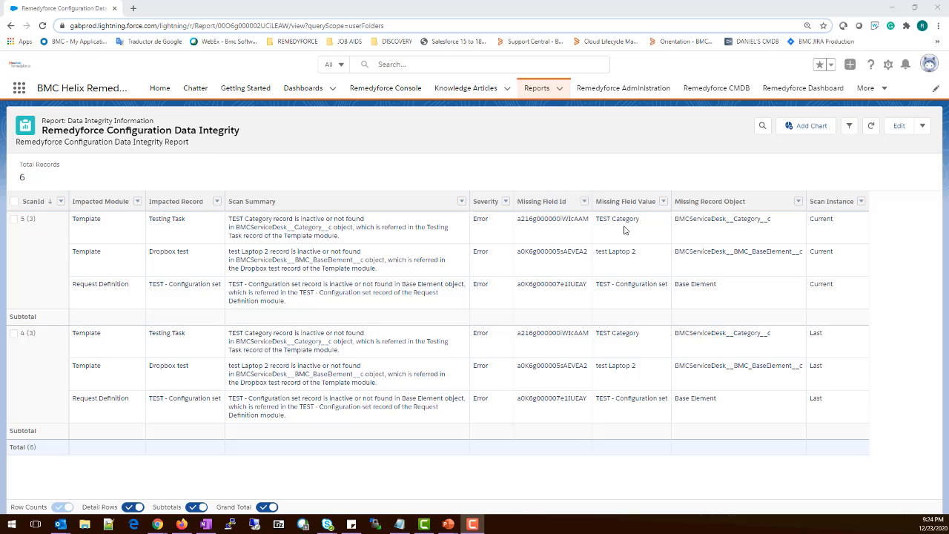
mouse_move(623, 88)
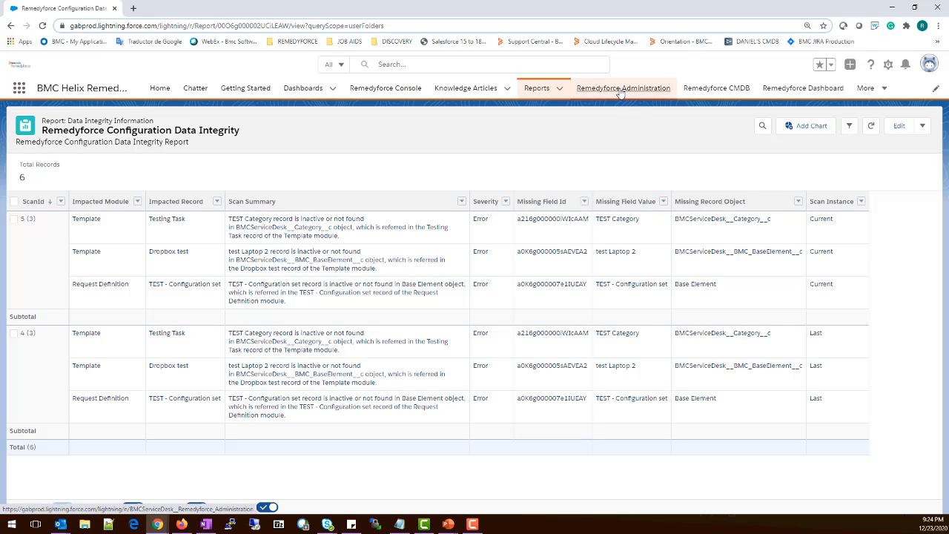
- Open Remedyforce Administration in a new tab and reach Templates via a 'templat' search
left_click(623, 88)
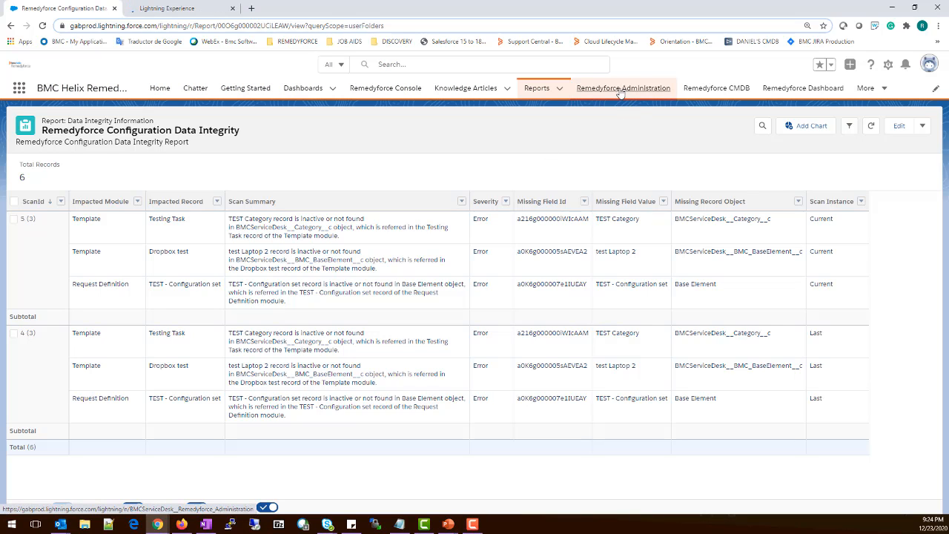
left_click(623, 88)
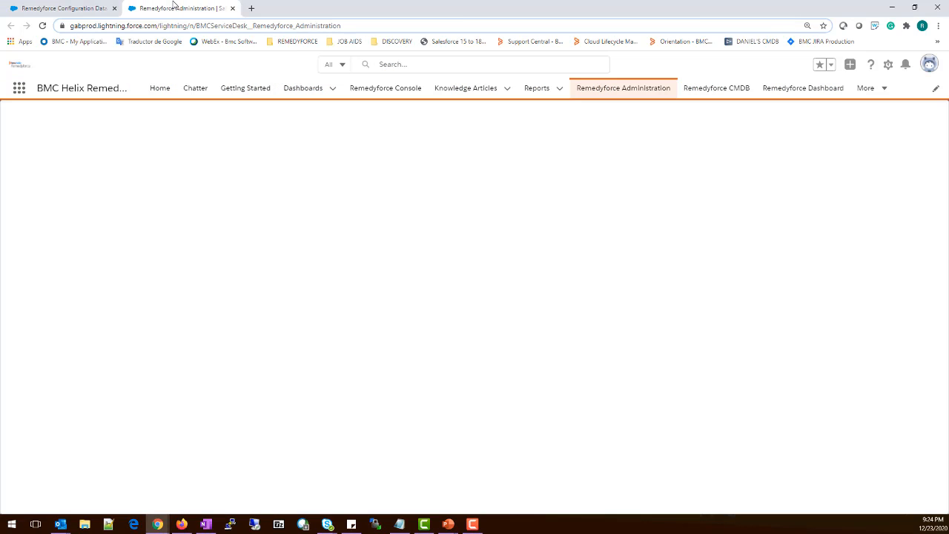
left_click(623, 88)
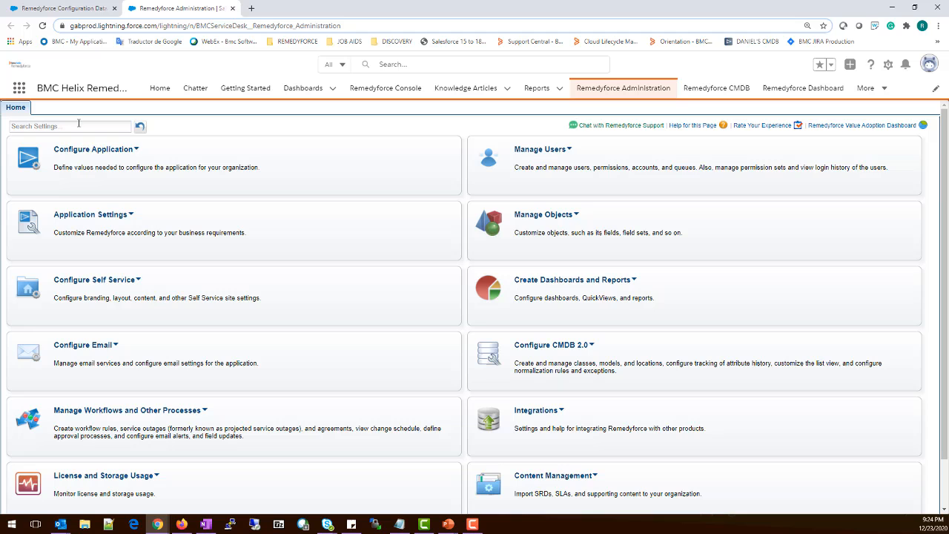
type("template")
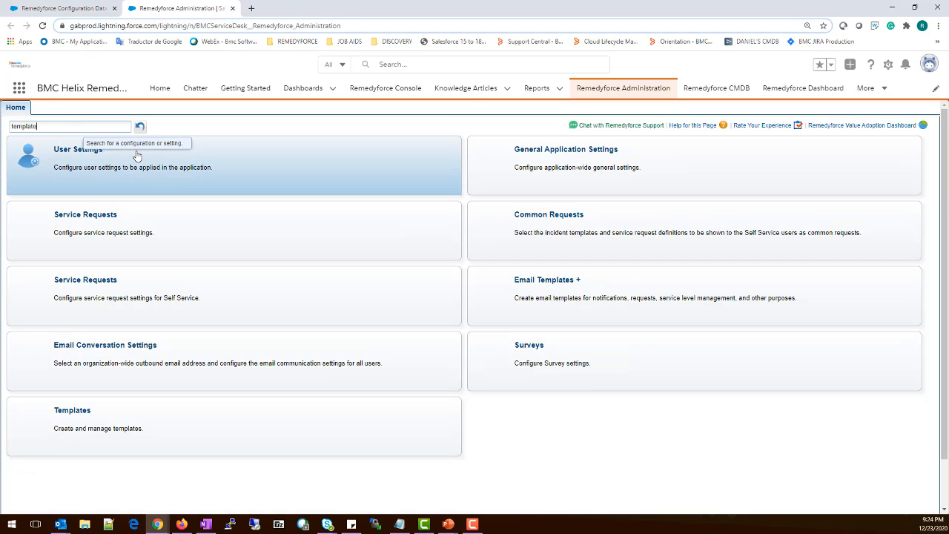
left_click(72, 410)
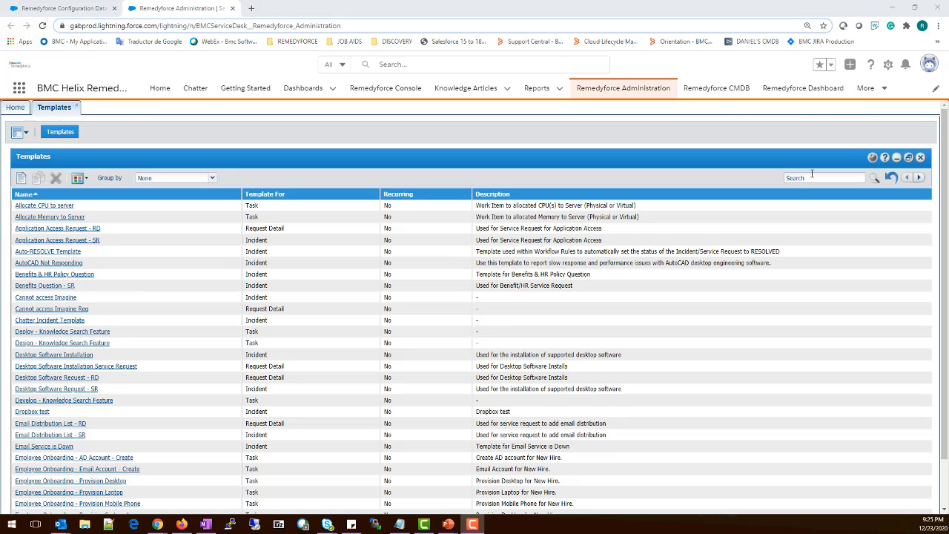
- Switch the Testing Task template's Category from TEST Category to Applications and save
type("Testing Task")
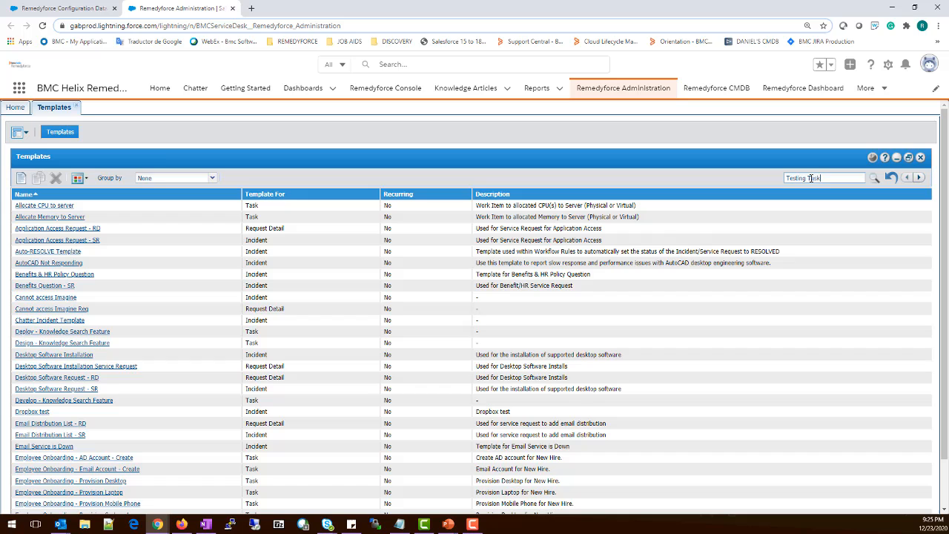
left_click(874, 178)
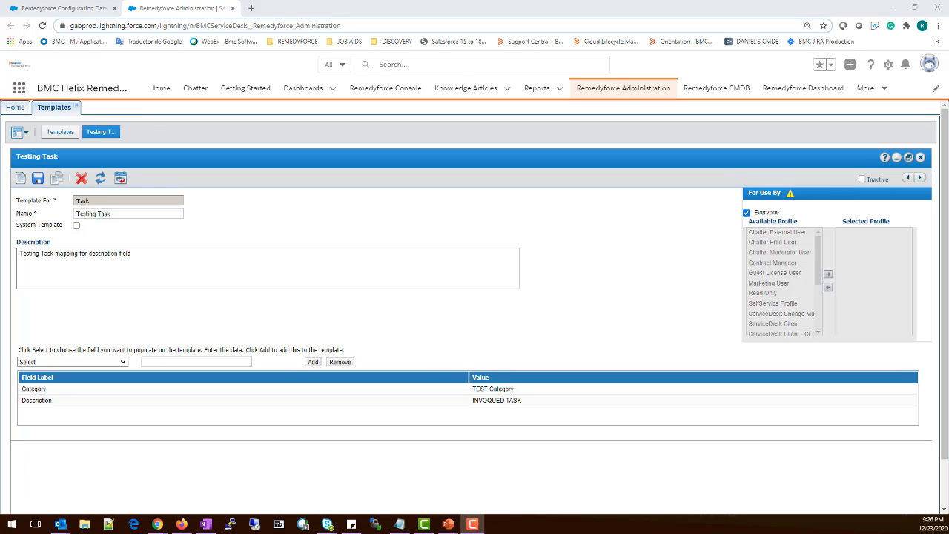
left_click(63, 8)
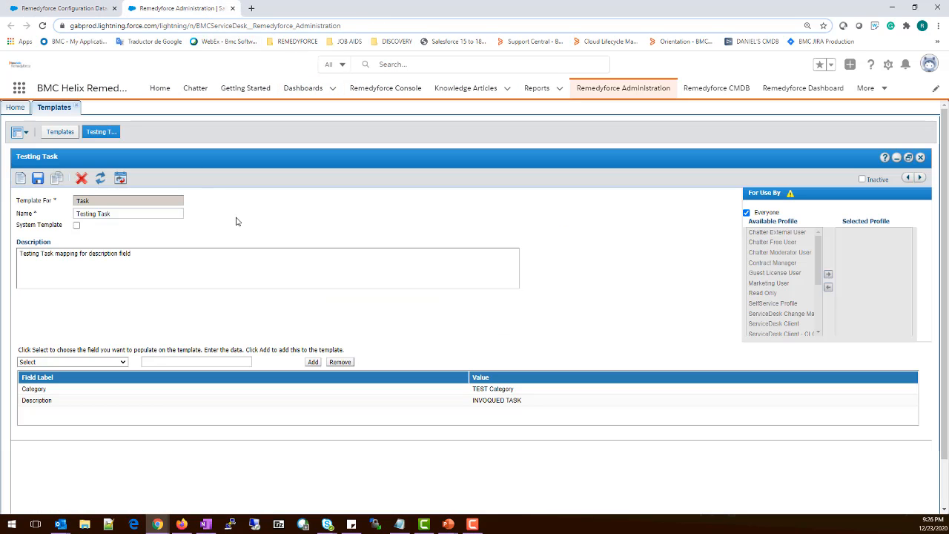
left_click(33, 388)
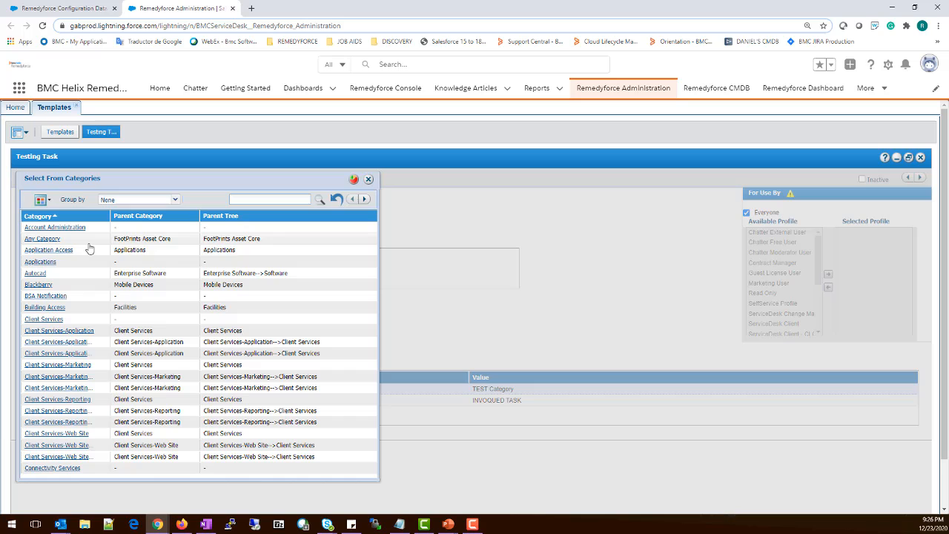
left_click(368, 179)
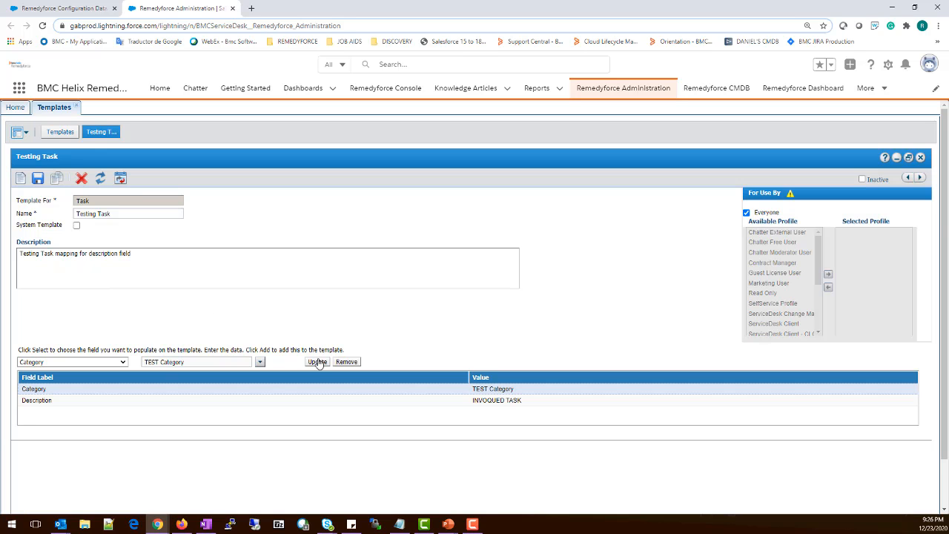
left_click(317, 361)
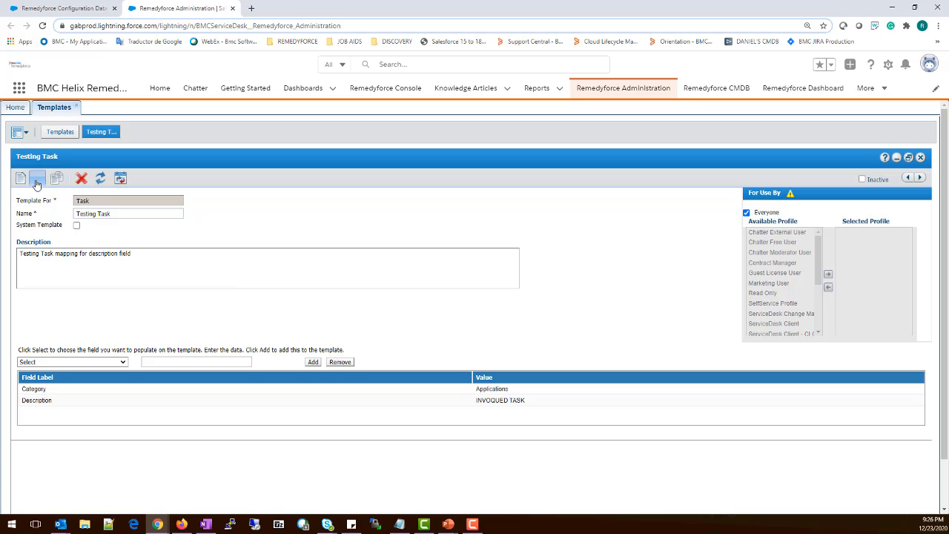
left_click(37, 178)
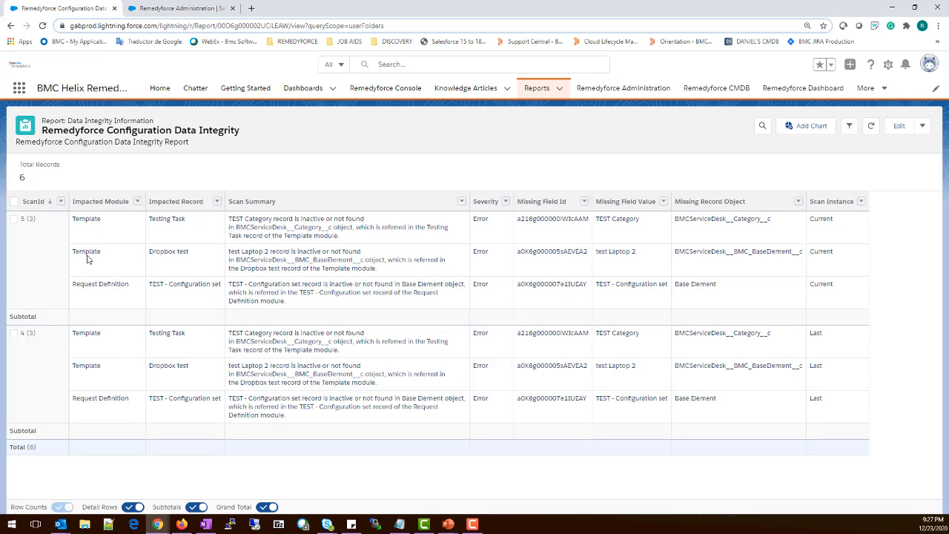
mouse_move(185, 256)
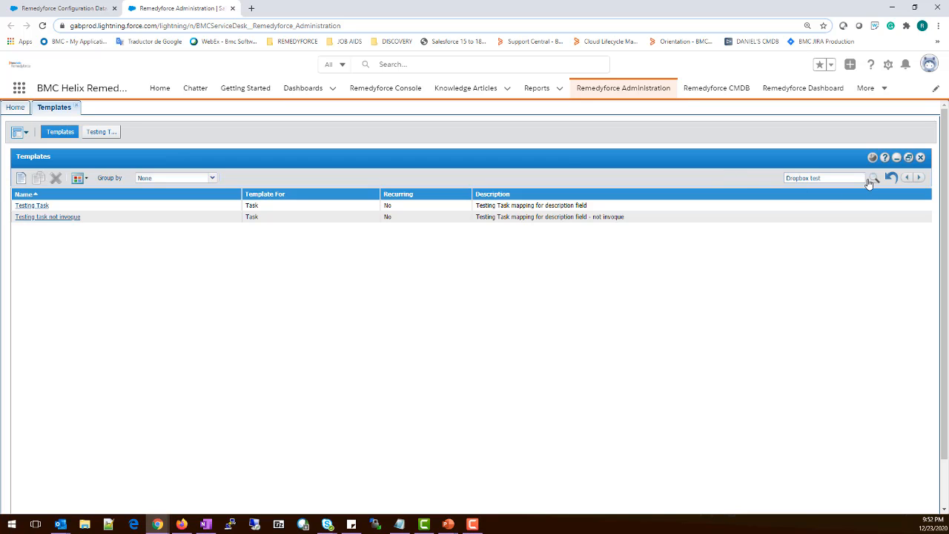
- Open the Dropbox test template and remove its test Laptop 2 Configuration Item entry
left_click(873, 182)
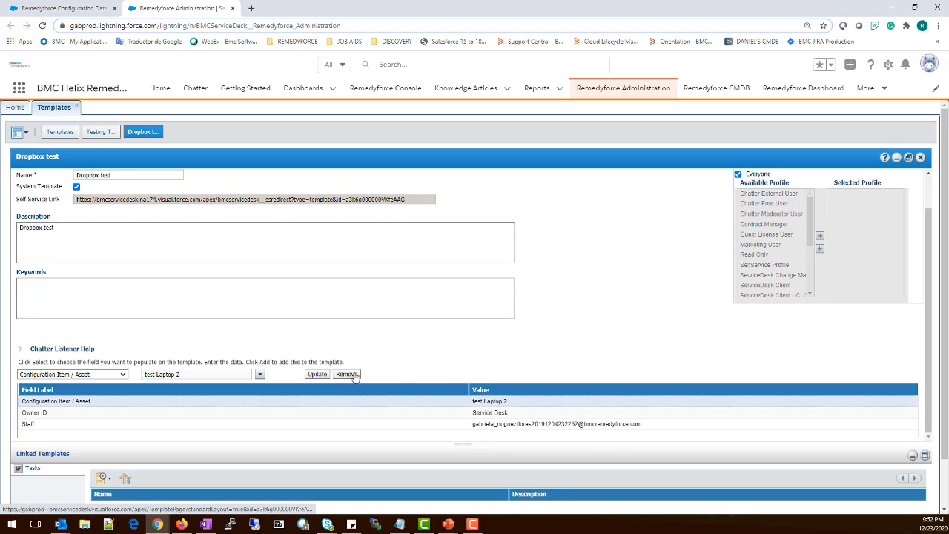
left_click(347, 374)
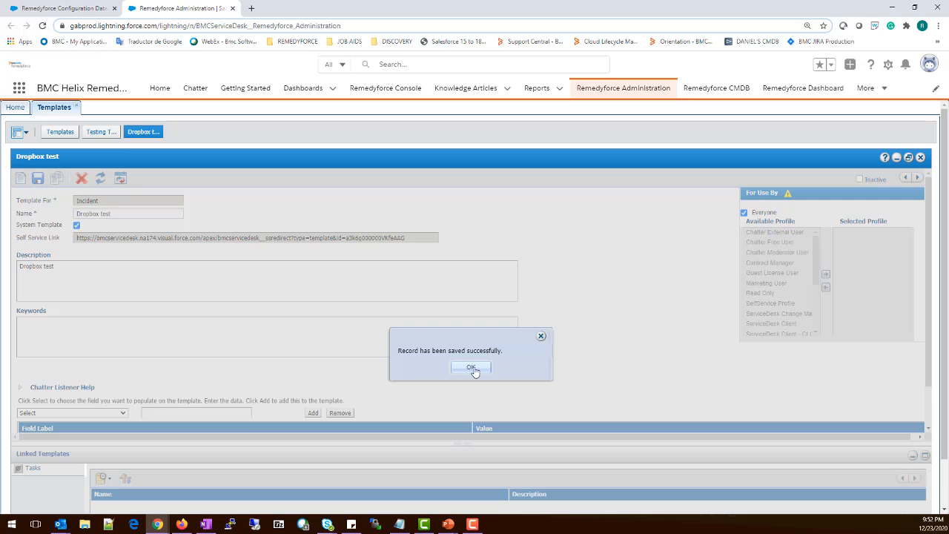
- Filter Request Definitions to 'TEST - Configuration set', then return to the Data Integrity report
left_click(471, 367)
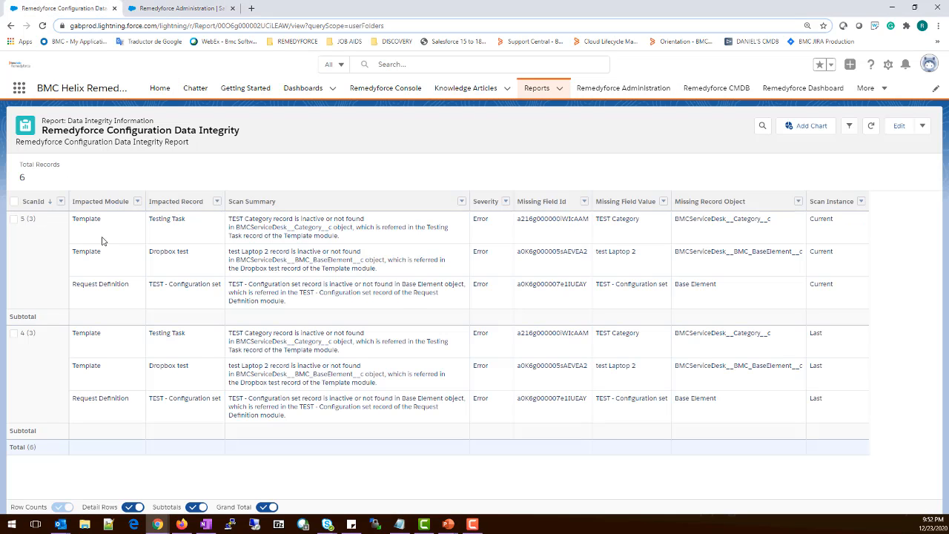
mouse_move(156, 290)
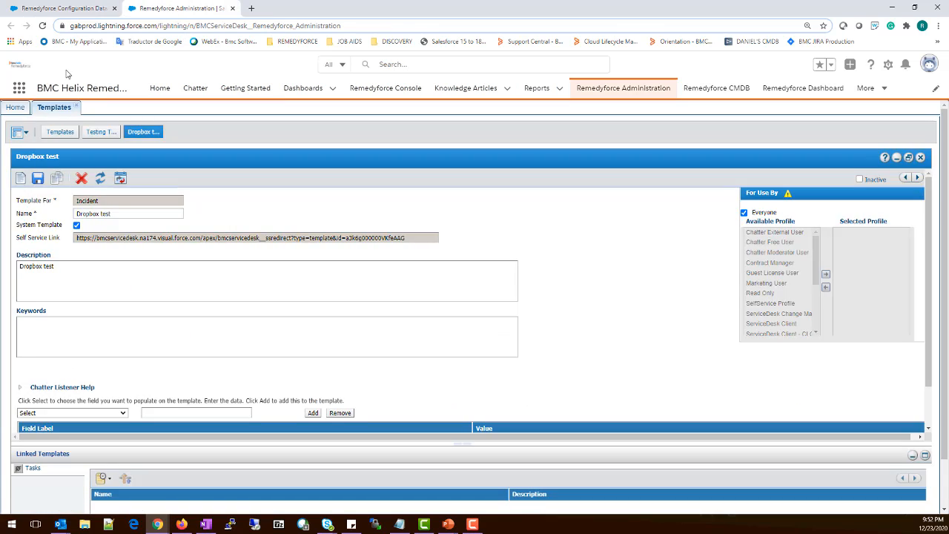
left_click(15, 108)
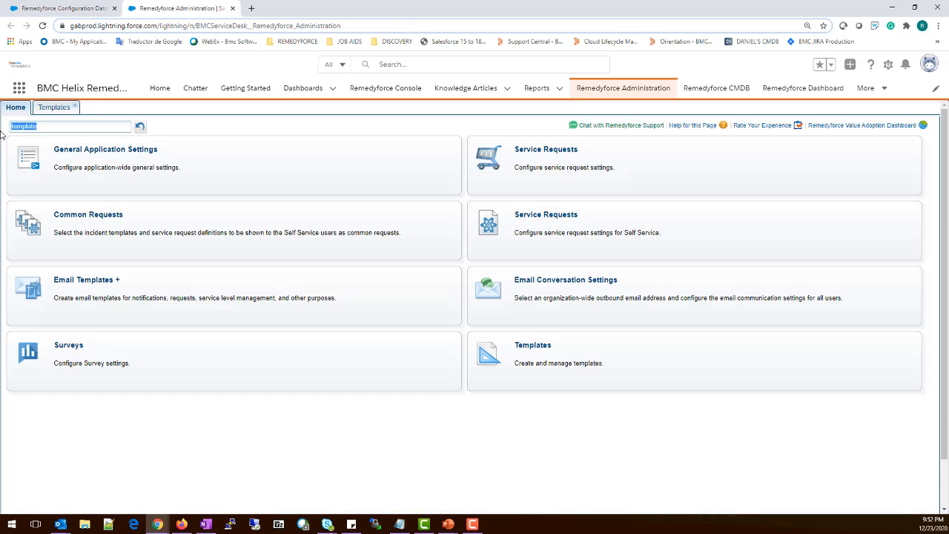
type("request c")
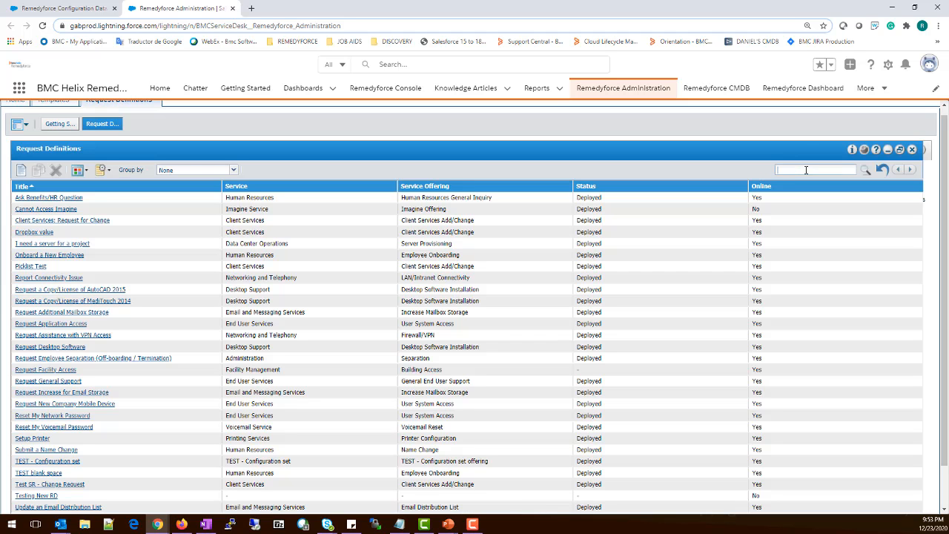
type("TEST - Configuration set")
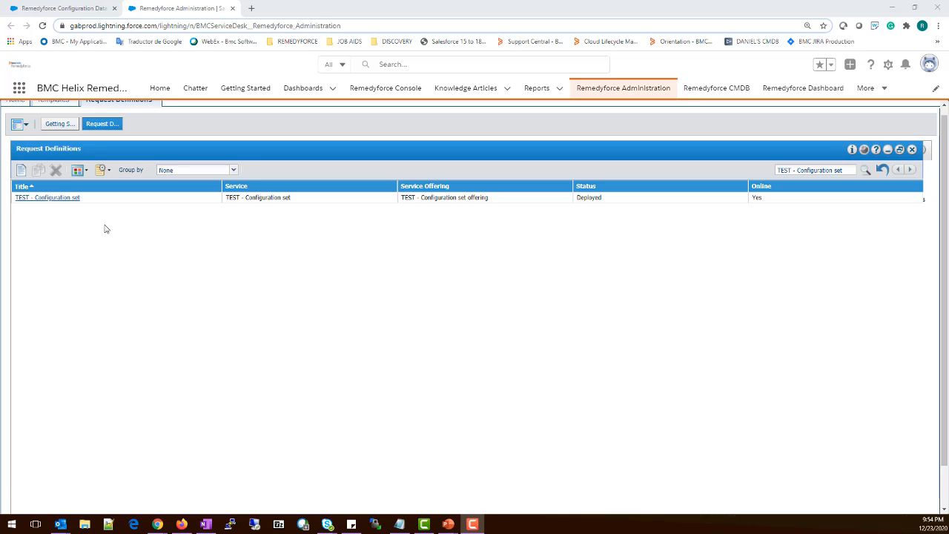
left_click(48, 197)
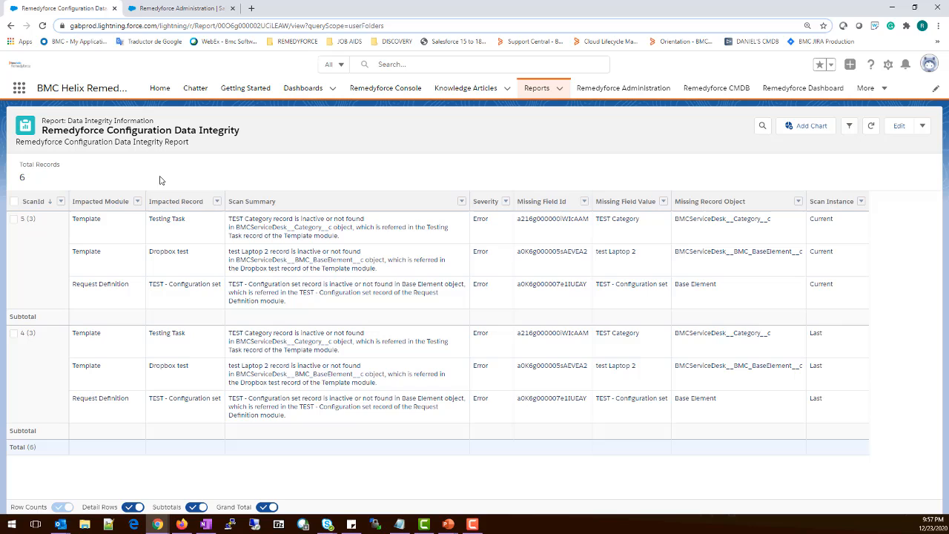
mouse_move(427, 290)
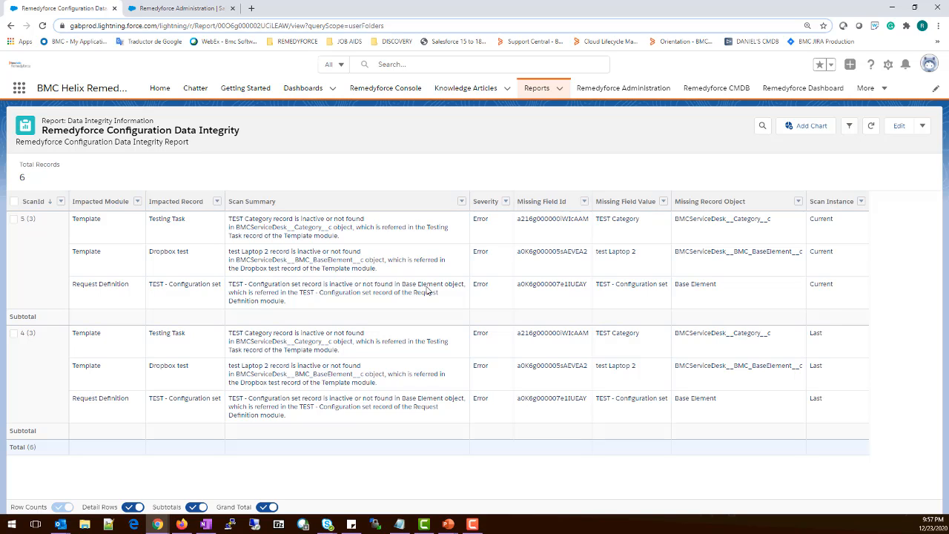
mouse_move(664, 283)
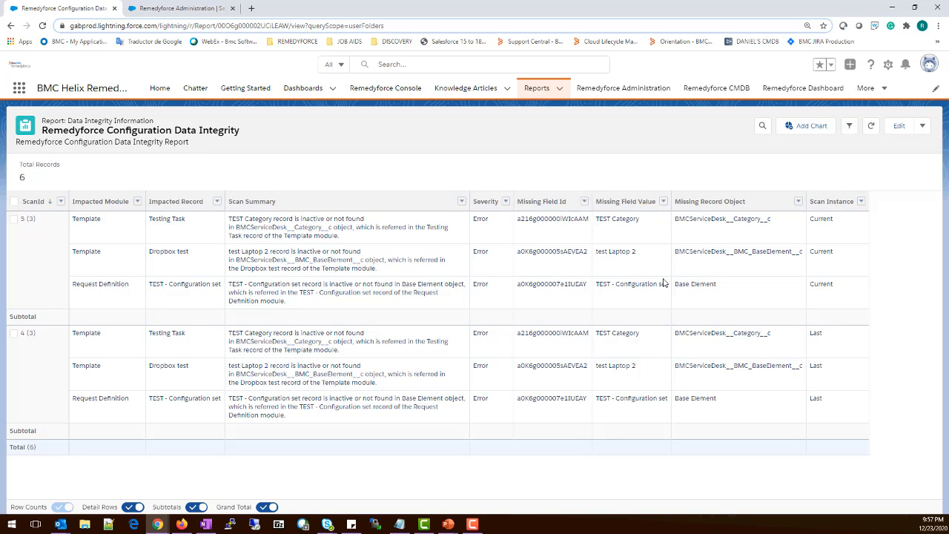
mouse_move(699, 295)
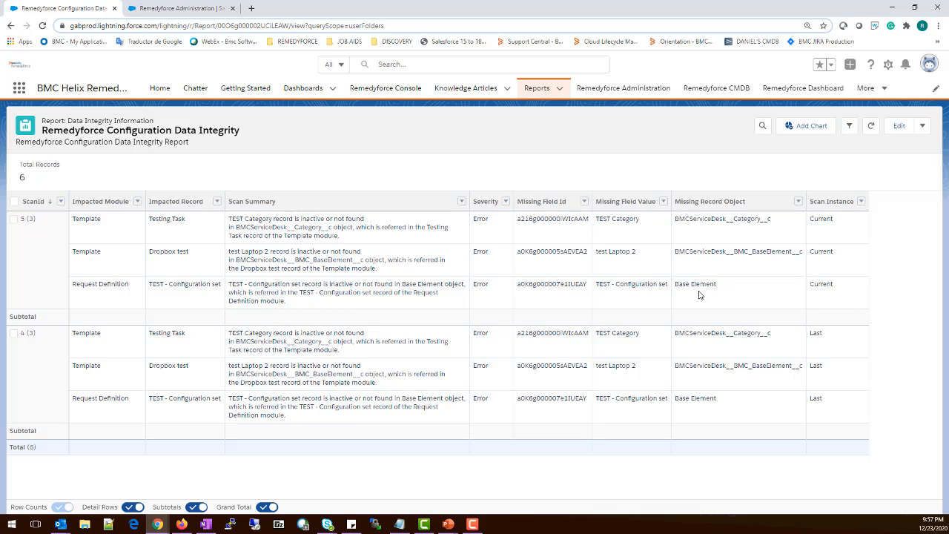
- Select the Missing Field Id cell for the TEST - Configuration set error
left_click(553, 284)
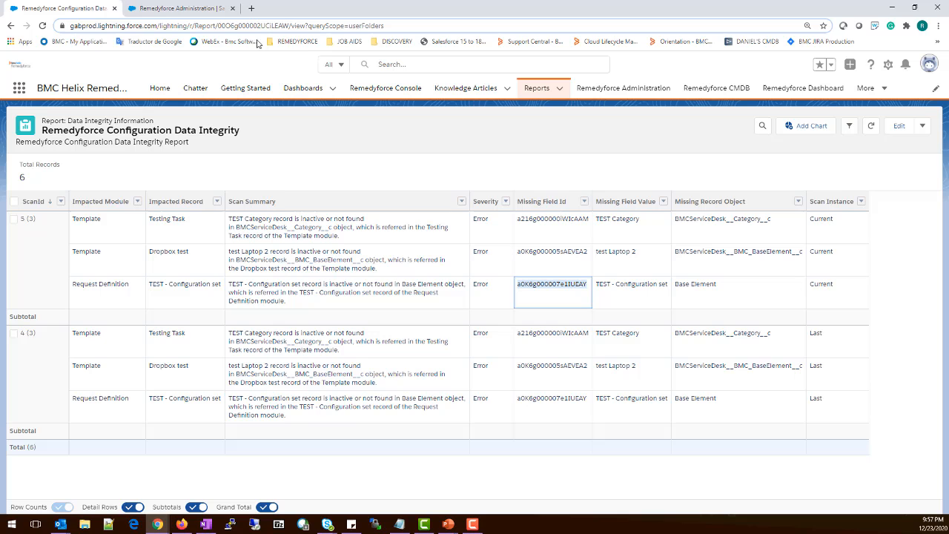
mouse_move(135, 67)
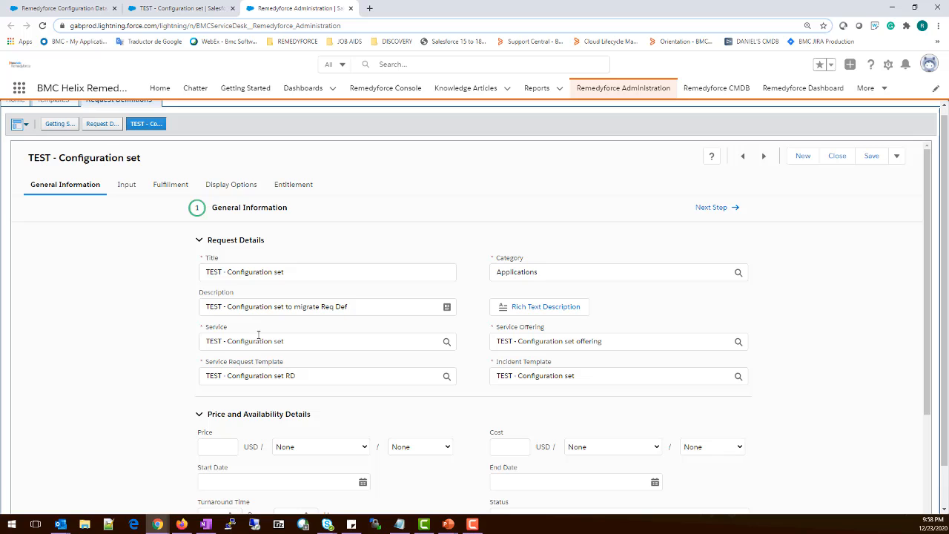
- Replace the invalid Service with Administration and set Service Offering to Employee Separation
left_click(327, 342)
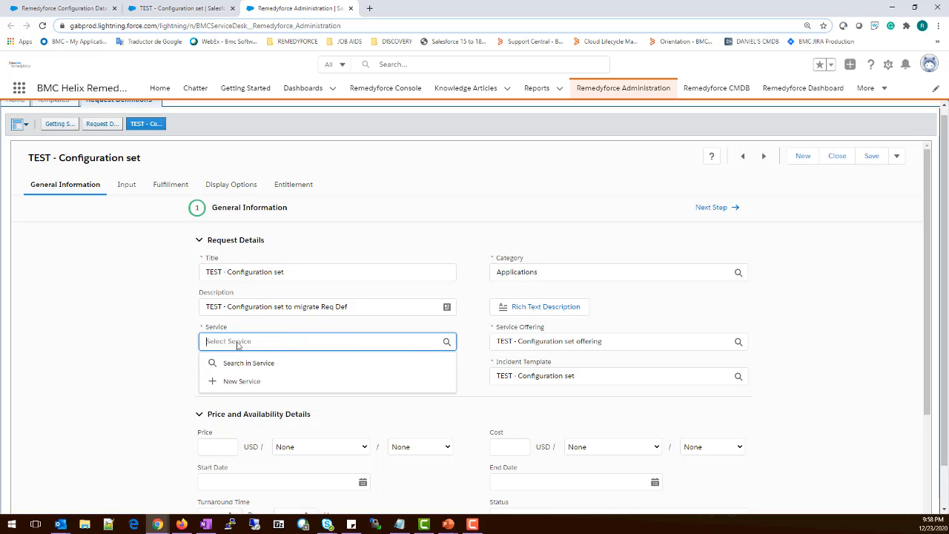
left_click(249, 363)
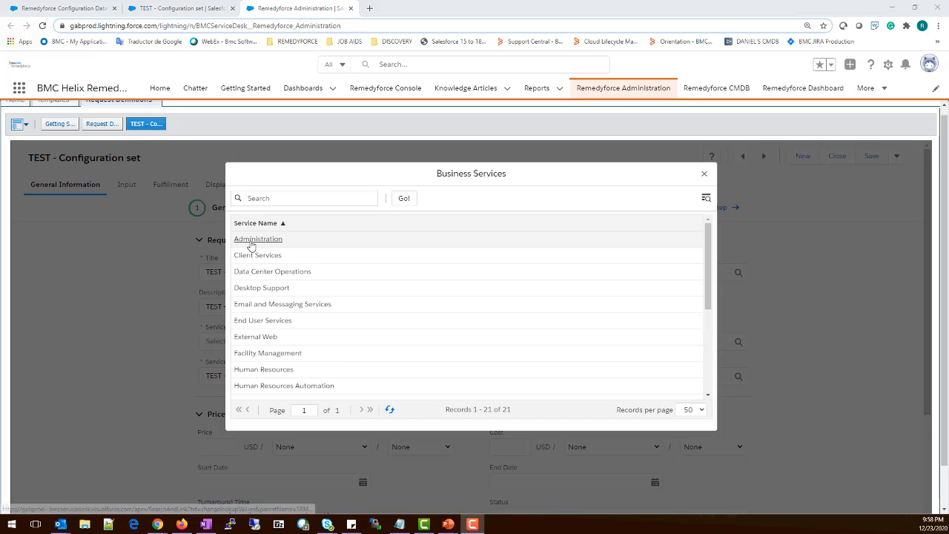
left_click(259, 238)
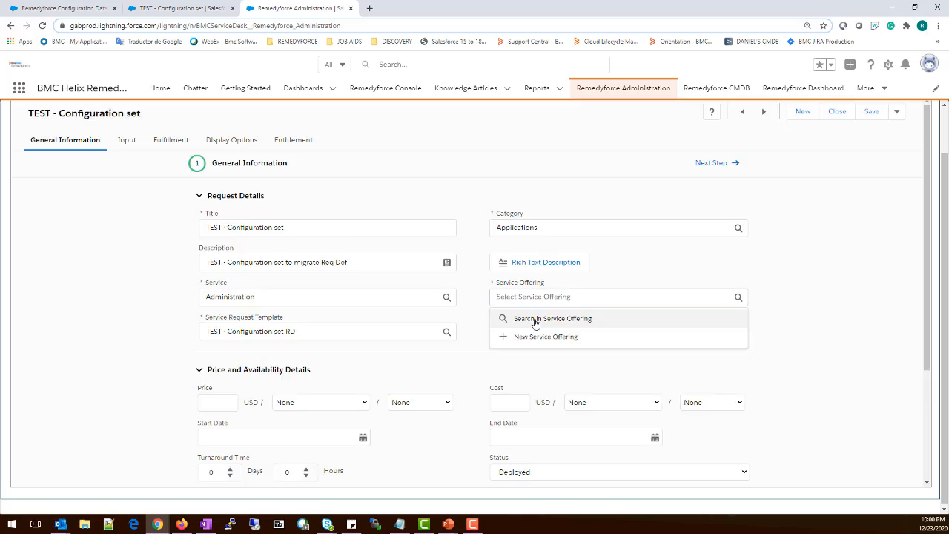
left_click(553, 318)
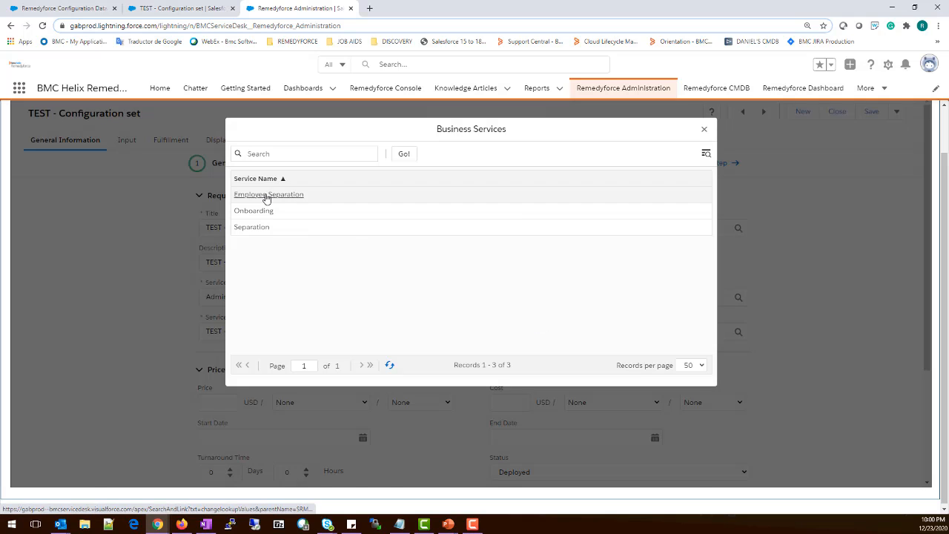
left_click(268, 194)
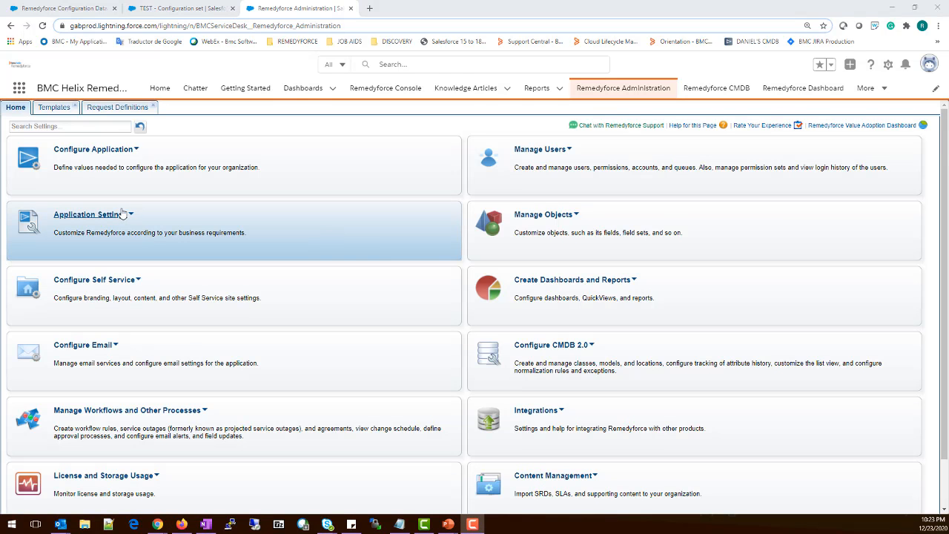
- Save General Application Settings, then refresh the Data Integrity report to show No Results
left_click(89, 214)
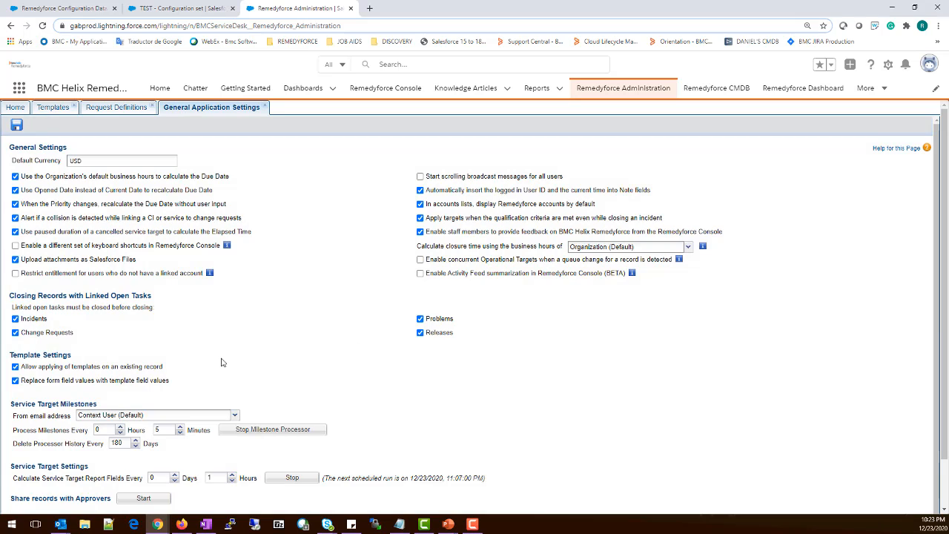
scroll("down", 3)
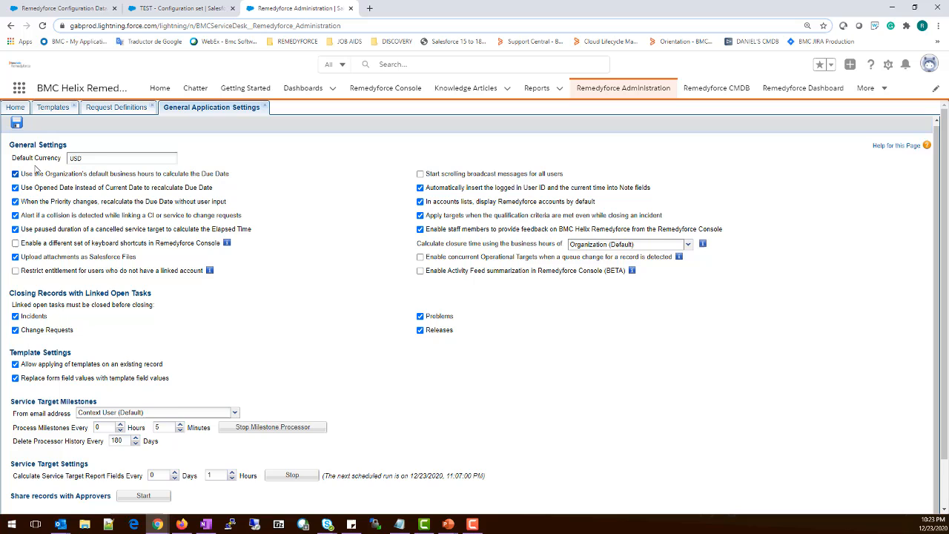
left_click(16, 122)
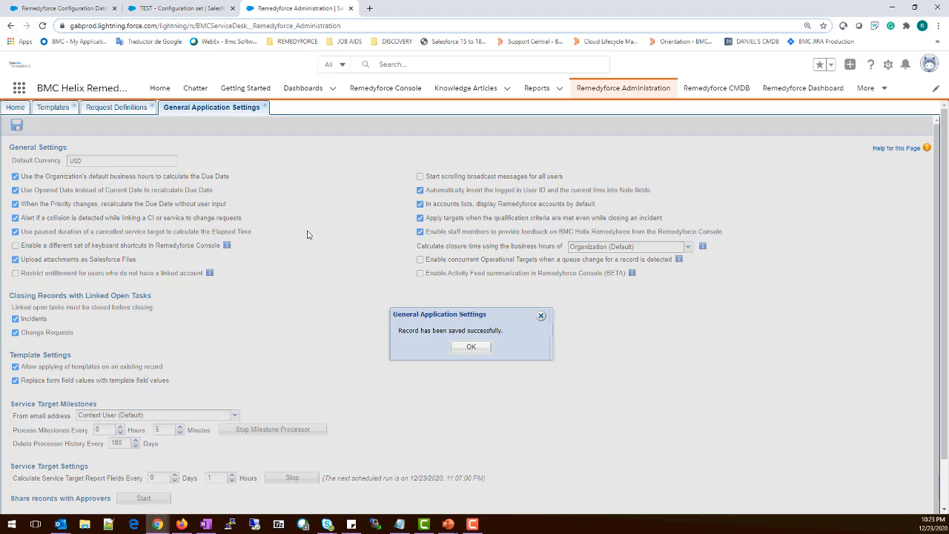
left_click(470, 346)
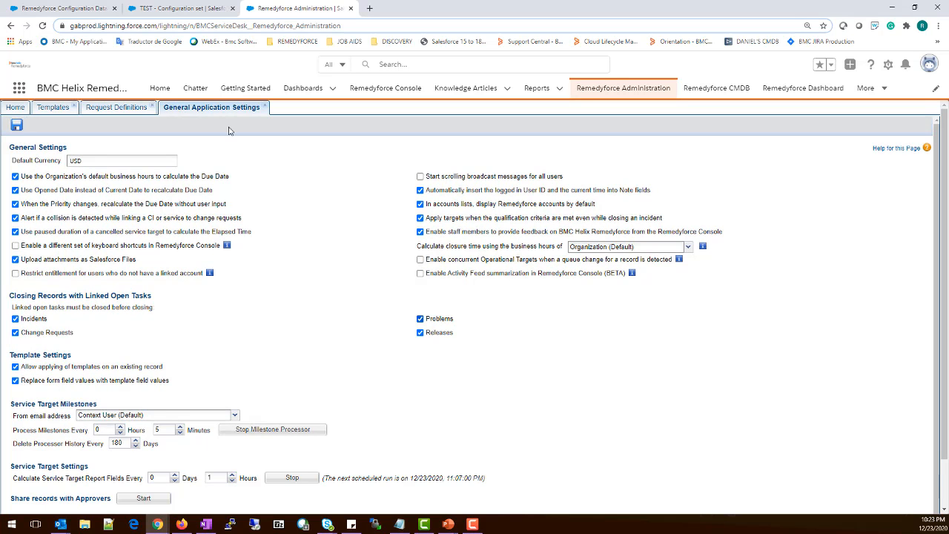
left_click(60, 8)
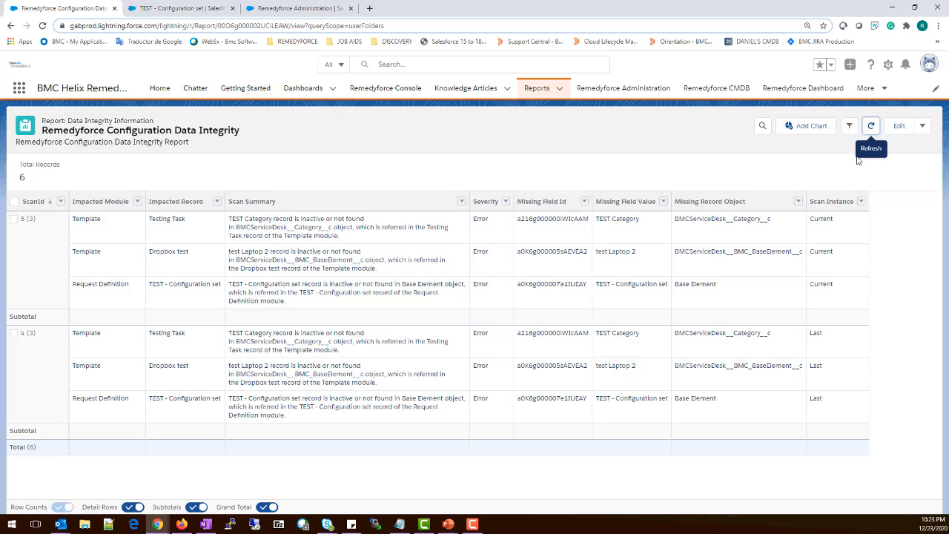
left_click(871, 125)
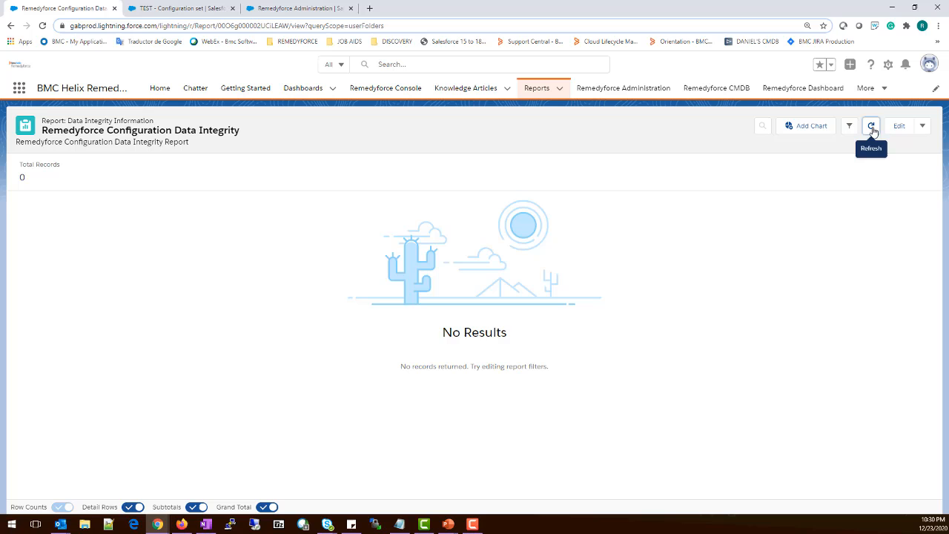